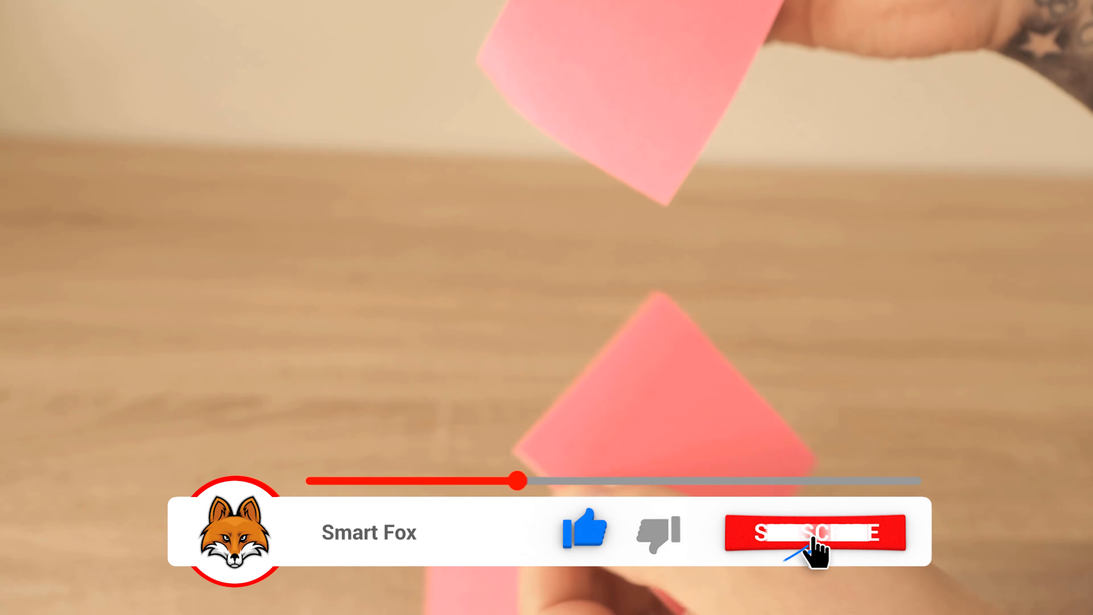
# Let the overlay reach the SUBSCRIBED state with the notification bell while hands tear another note.
pyautogui.click(817, 532)
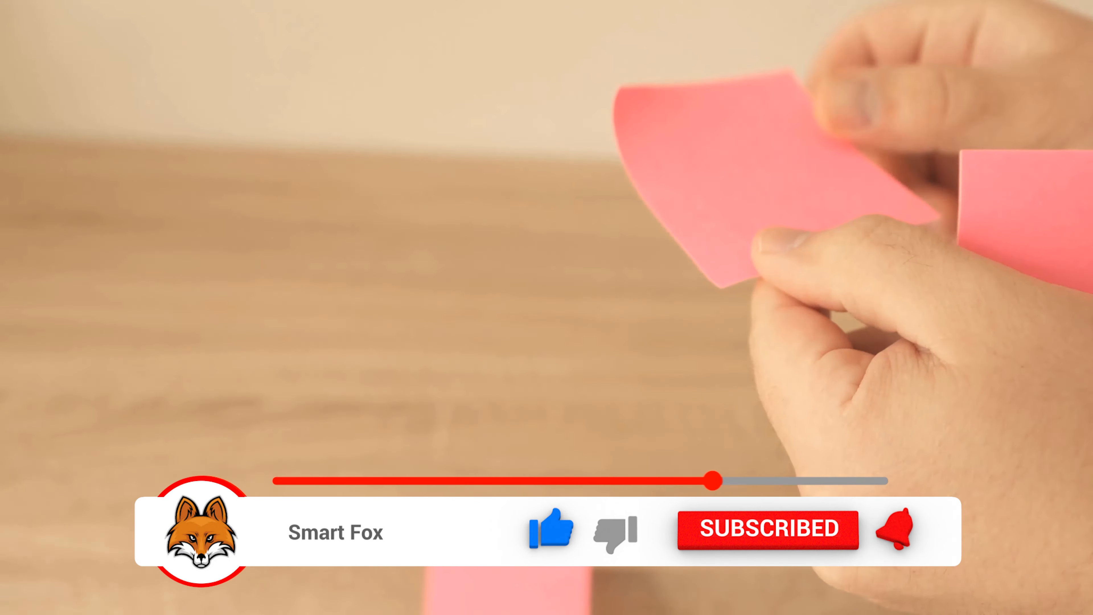